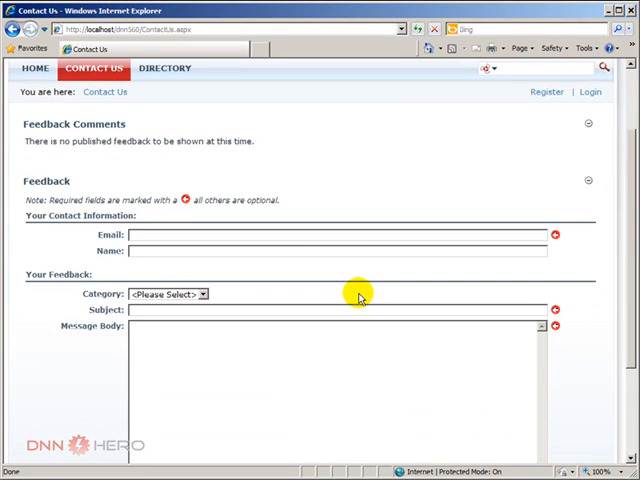
# Step: Open Feedback Comments module settings to limit View Module permission to Administrators
pyautogui.scroll(-3)
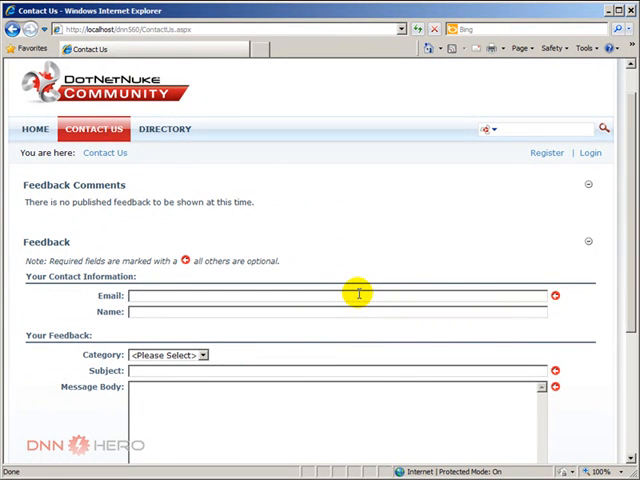
pyautogui.moveTo(275, 235)
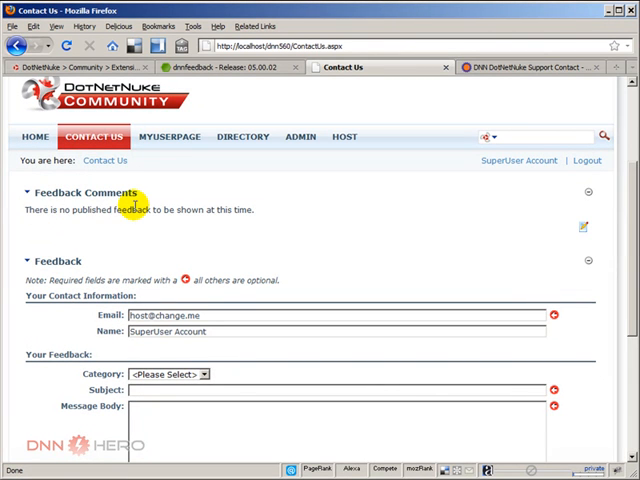
pyautogui.click(22, 193)
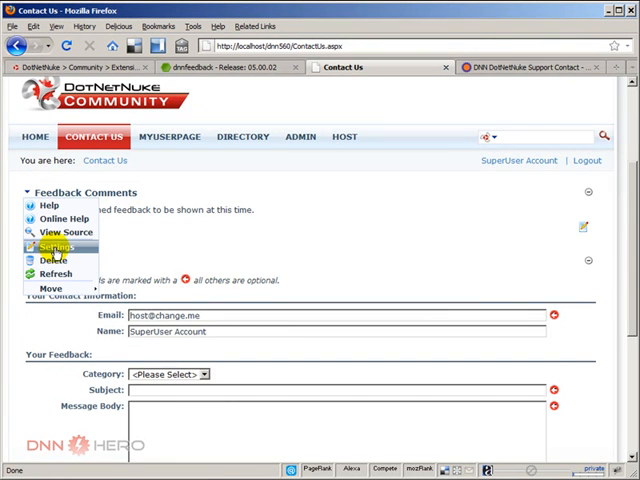
pyautogui.click(55, 246)
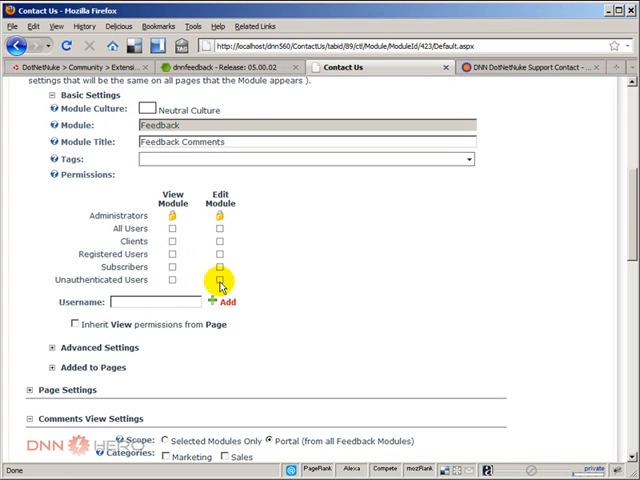
pyautogui.scroll(-3)
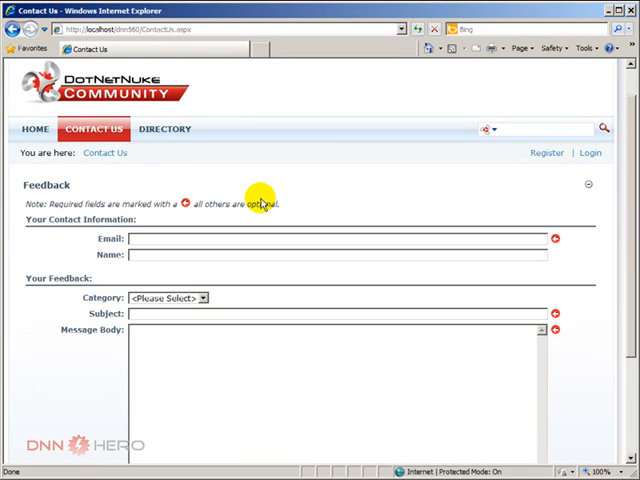
pyautogui.moveTo(90, 208)
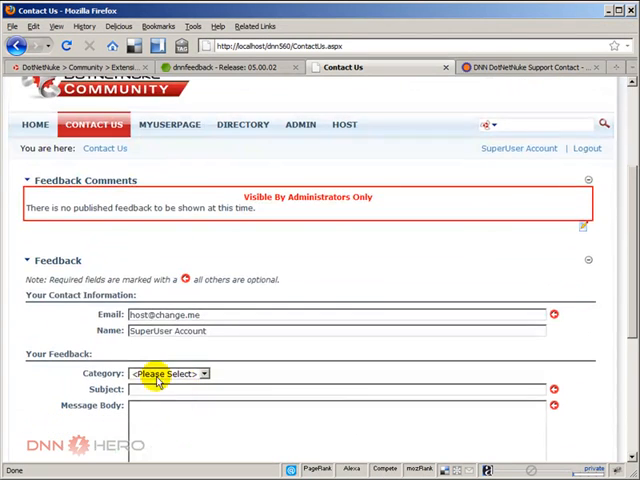
# Step: Retitle the feedback module 'Contact Us Form' in its settings
pyautogui.click(27, 260)
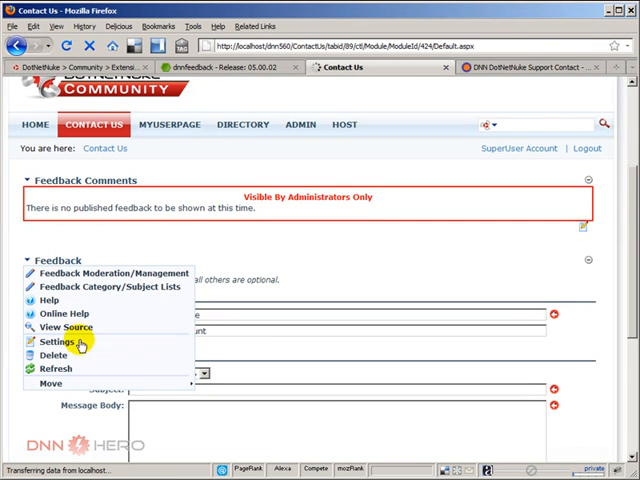
pyautogui.click(55, 343)
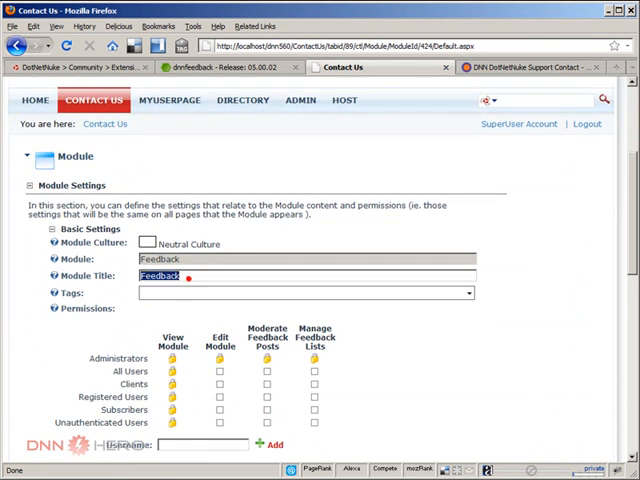
pyautogui.write('Contact')
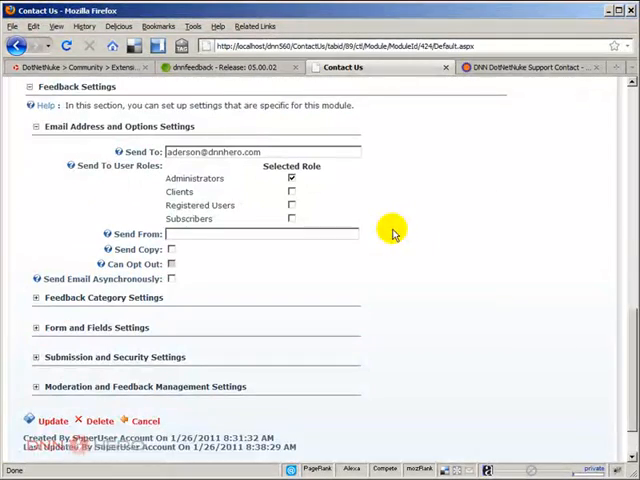
pyautogui.scroll(-3)
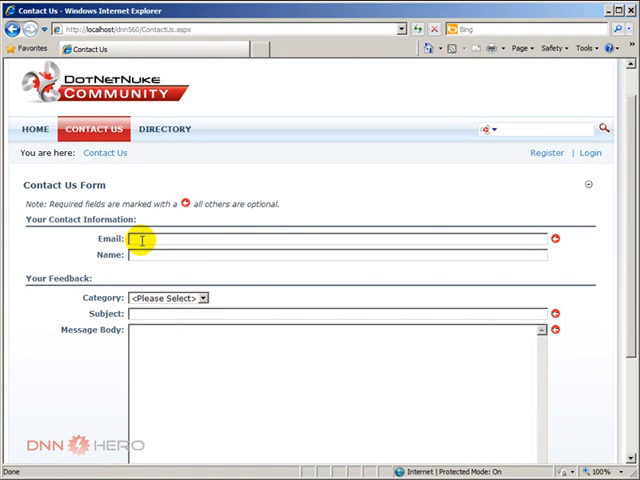
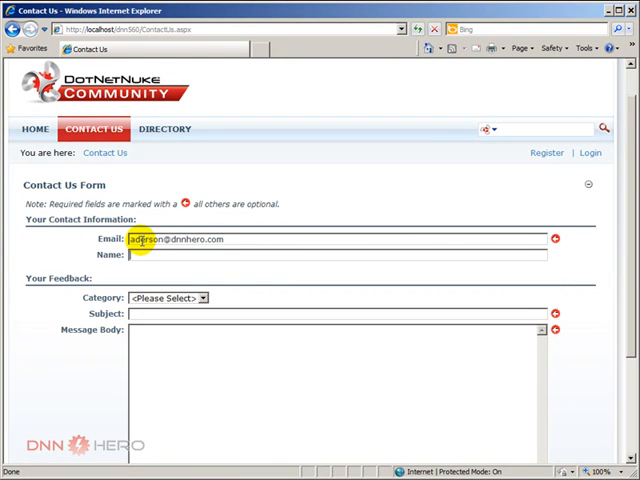
pyautogui.write('Aderson')
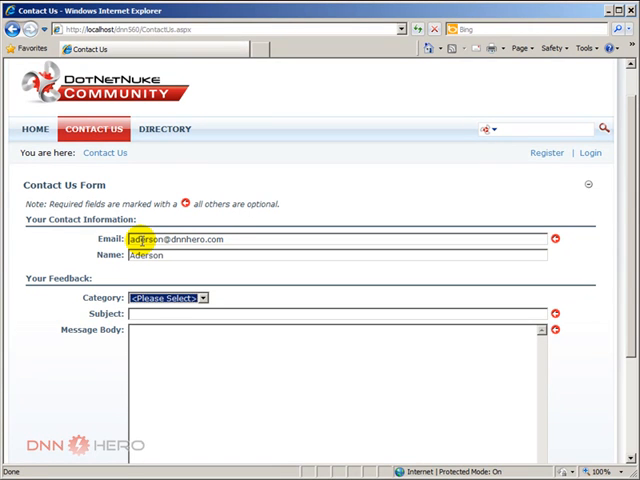
# Step: Choose the Sales category, enter subject 'Wrong Price', and type the message body
pyautogui.click(201, 297)
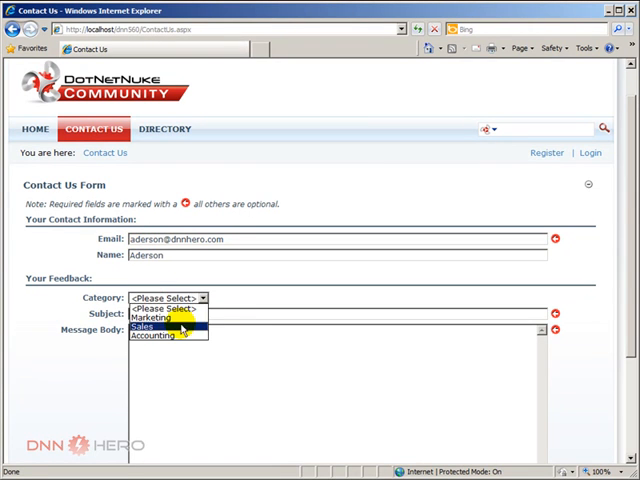
pyautogui.click(150, 317)
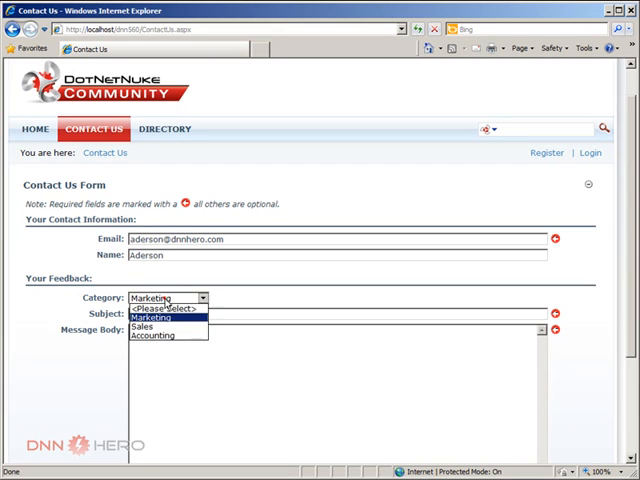
pyautogui.click(141, 326)
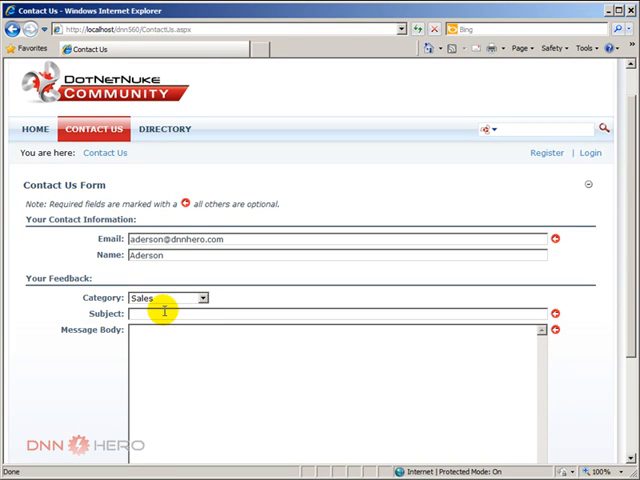
pyautogui.write('Wrong')
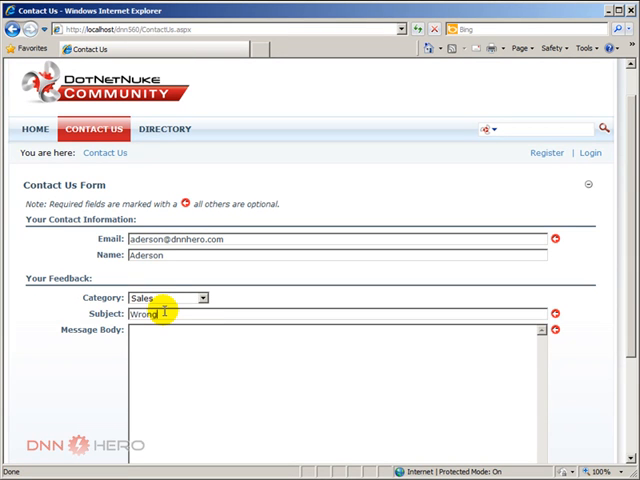
pyautogui.write('Price')
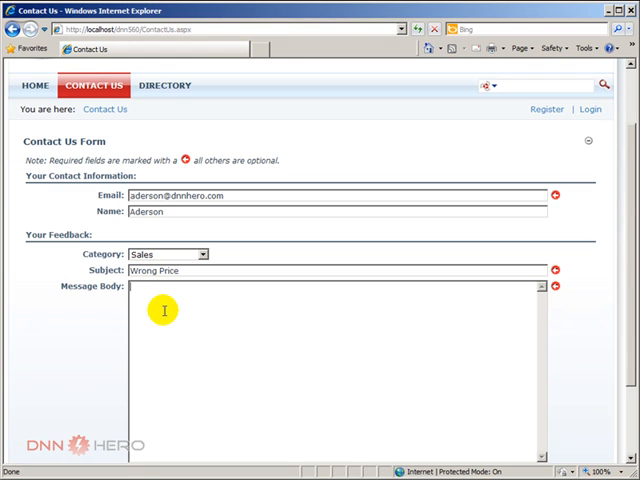
pyautogui.write('This is the message bo')
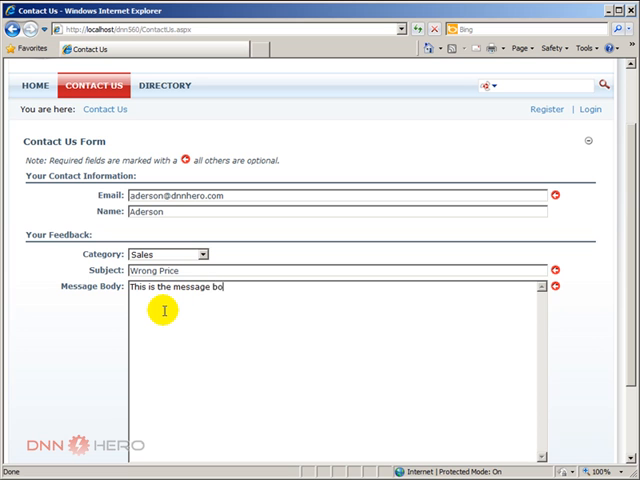
pyautogui.scroll(-3)
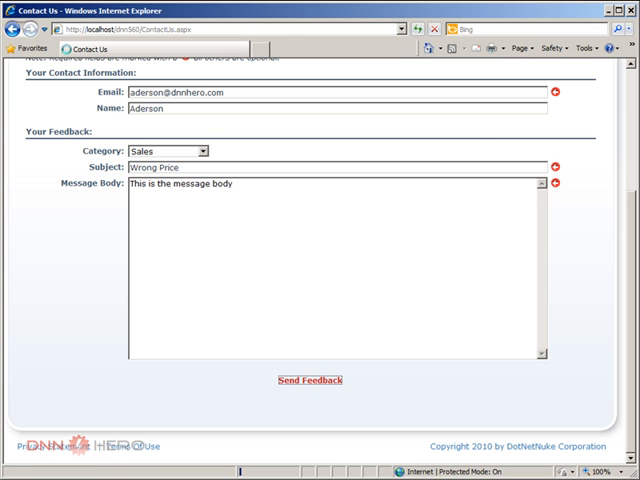
# Step: Send the test feedback and acknowledge the SMTP mail-sending error
pyautogui.click(311, 380)
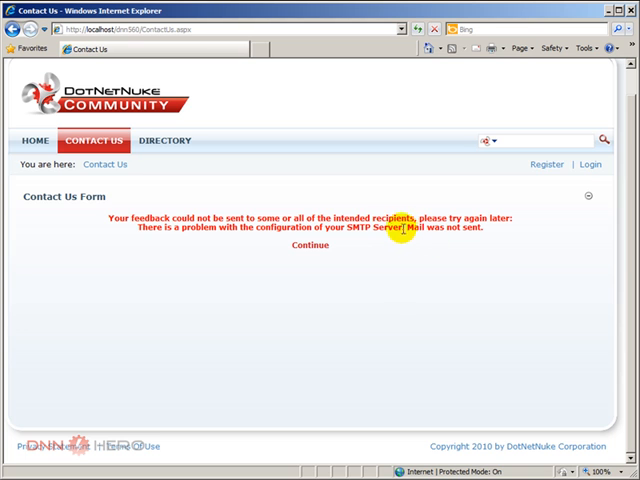
pyautogui.moveTo(396, 247)
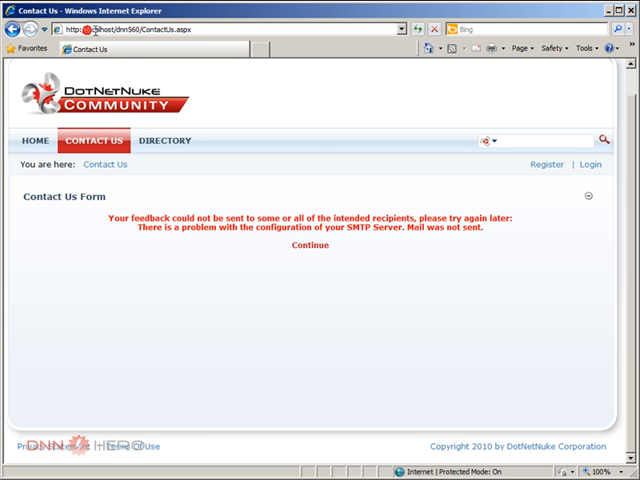
pyautogui.moveTo(283, 197)
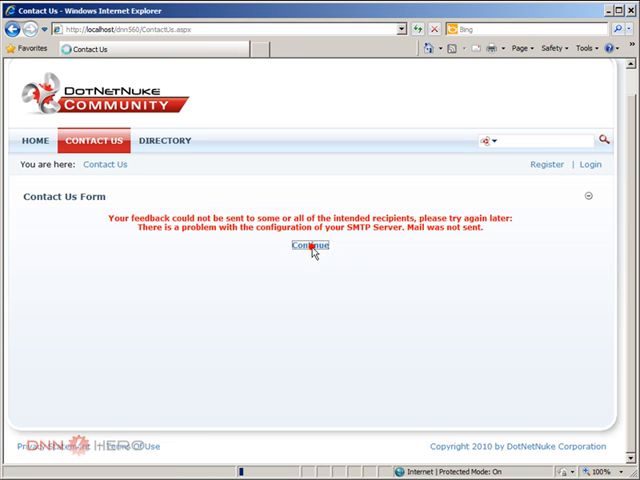
pyautogui.click(310, 245)
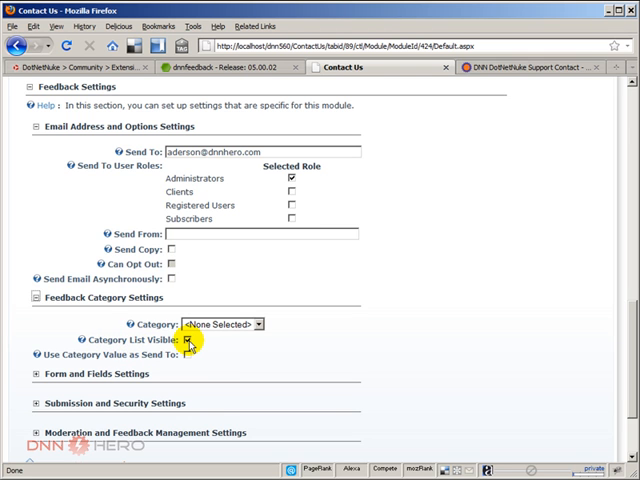
# Step: Uncheck Category List Visible under Feedback Category Settings
pyautogui.click(172, 339)
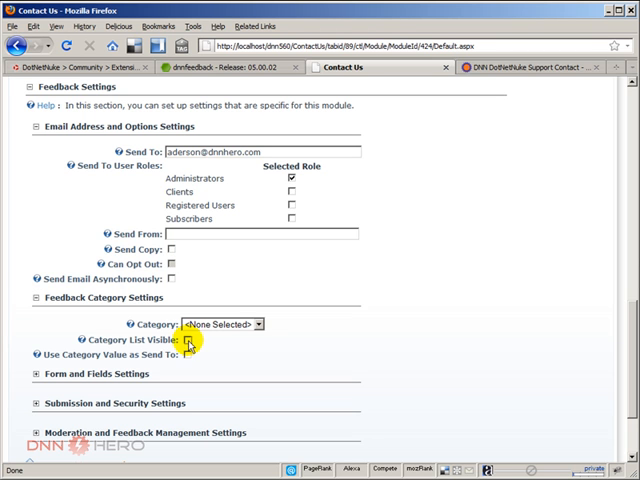
pyautogui.scroll(-3)
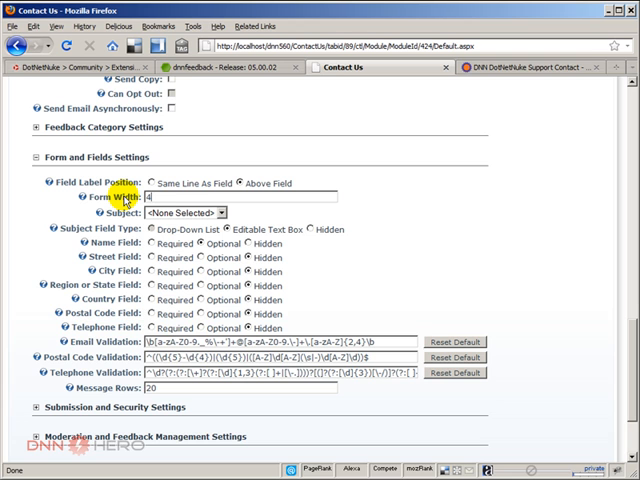
# Step: Enter 500px as the form width
pyautogui.write('500p')
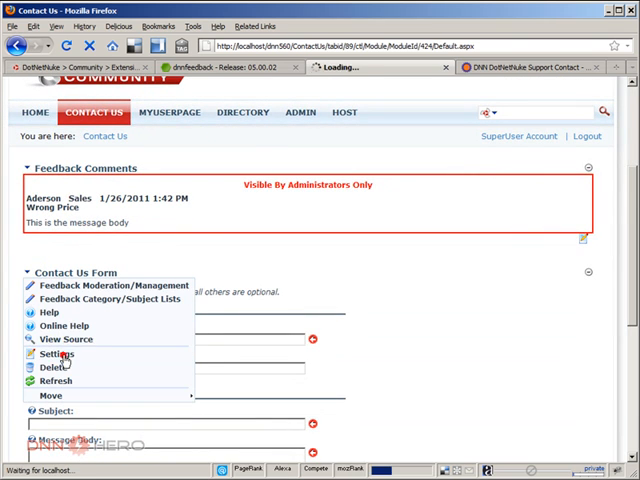
# Step: Make Name required and Street, City, Region, Country, Postal Code, Telephone optional
pyautogui.click(58, 353)
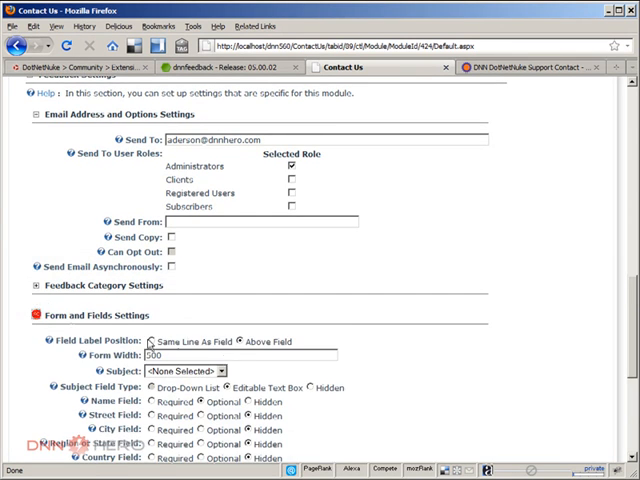
pyautogui.scroll(-3)
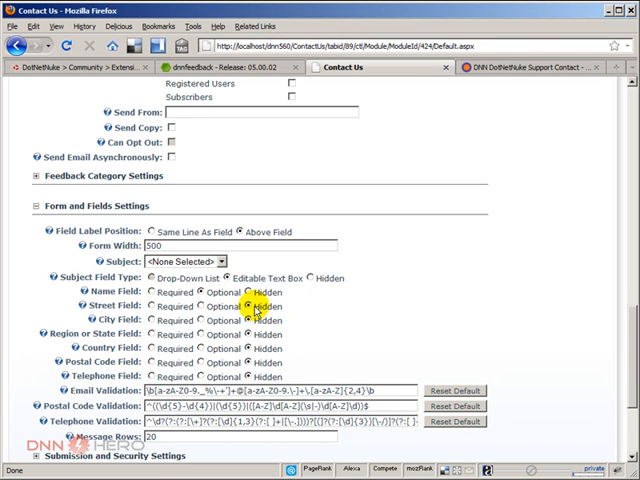
pyautogui.click(217, 305)
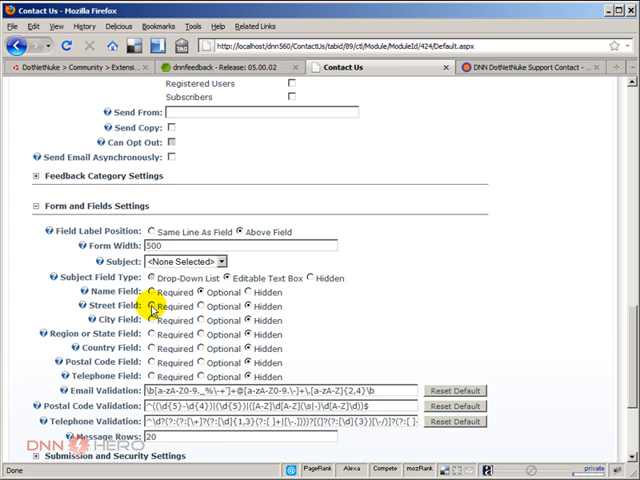
pyautogui.click(204, 294)
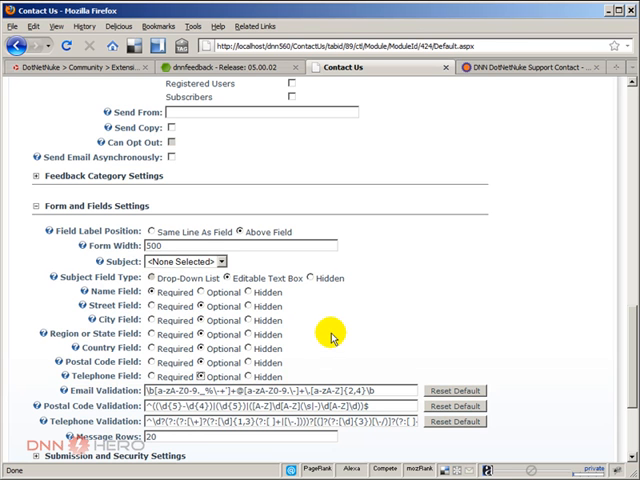
pyautogui.scroll(-3)
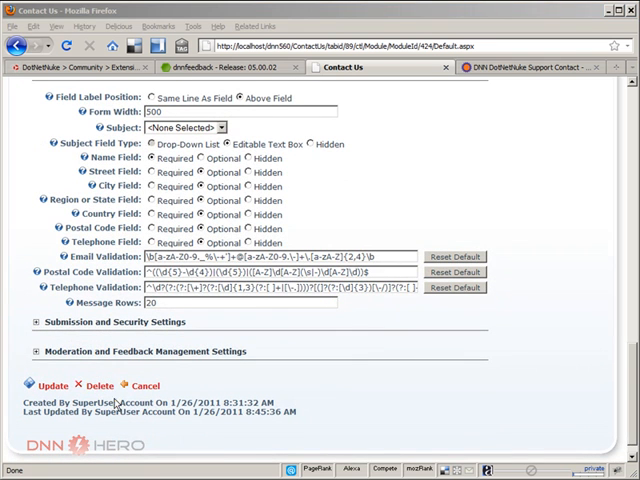
# Step: Save the field settings and scroll through the updated public Contact Us form
pyautogui.click(52, 386)
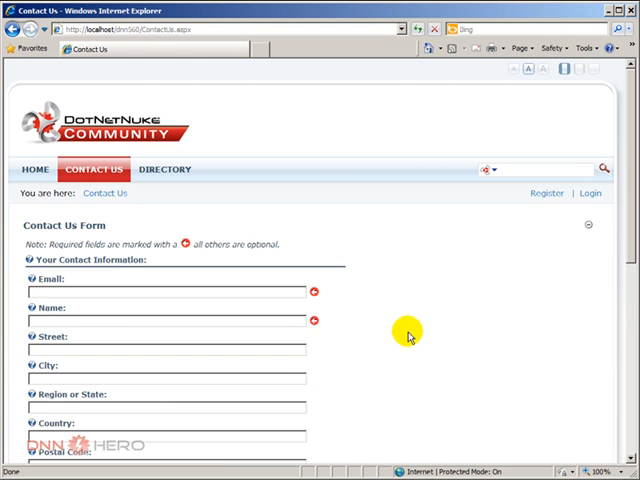
pyautogui.scroll(-3)
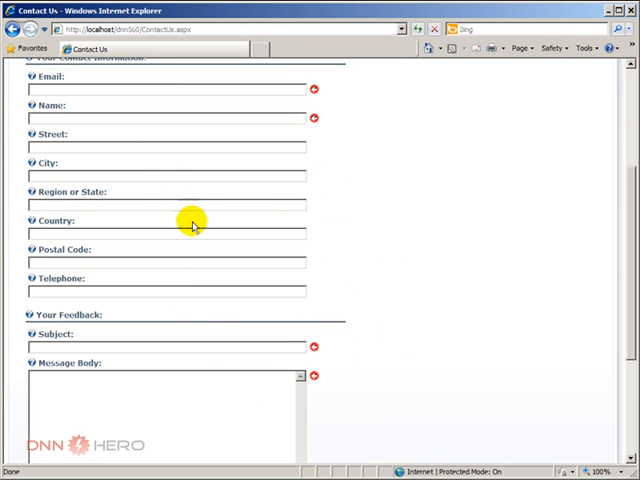
pyautogui.scroll(3)
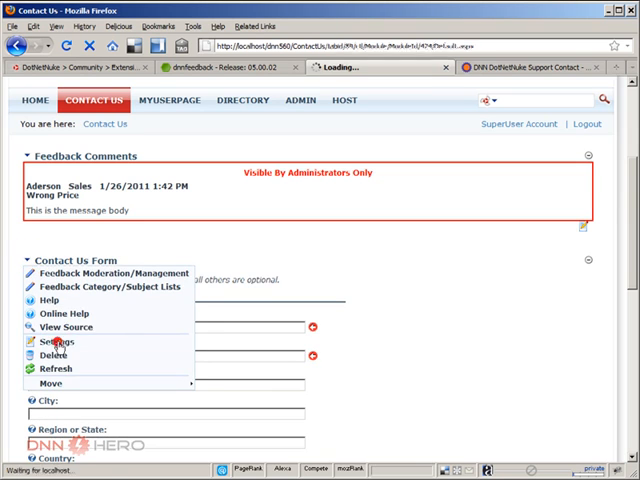
# Step: Change Message Rows from 20 to 30 in the module settings
pyautogui.click(57, 341)
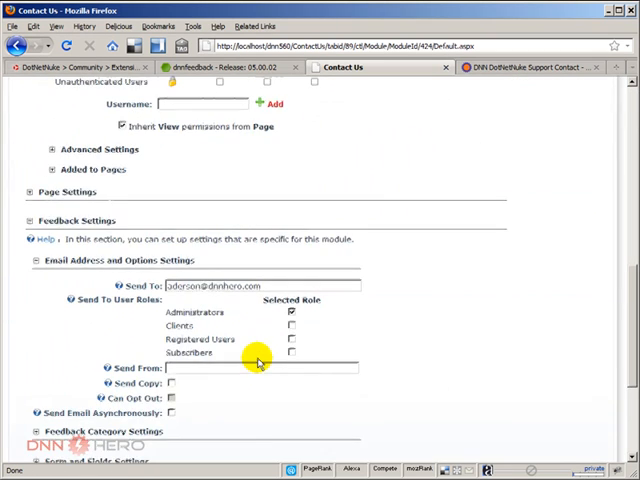
pyautogui.scroll(-3)
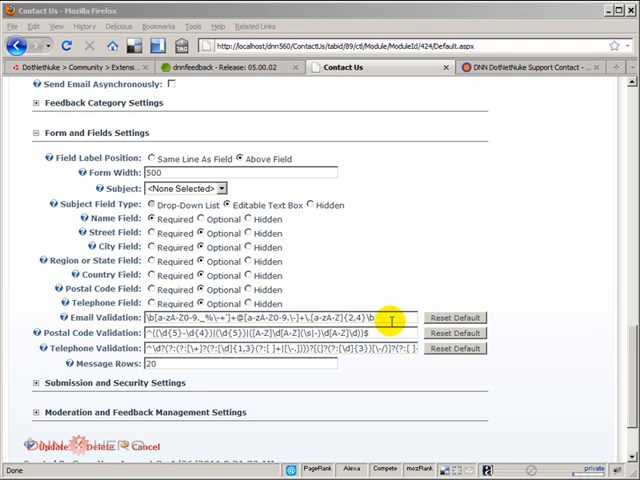
pyautogui.tripleClick(265, 318)
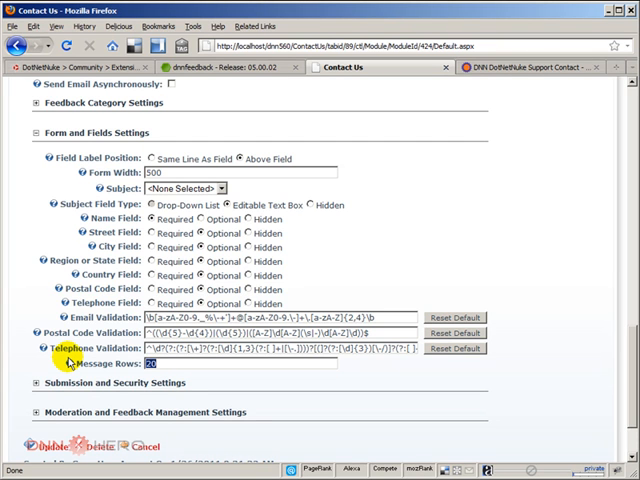
pyautogui.write('30')
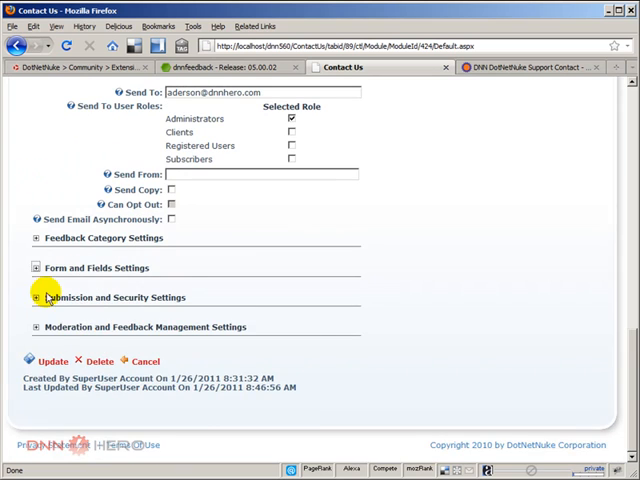
# Step: Set Captcha Visibility to All Users under Submission and Security Settings
pyautogui.click(35, 297)
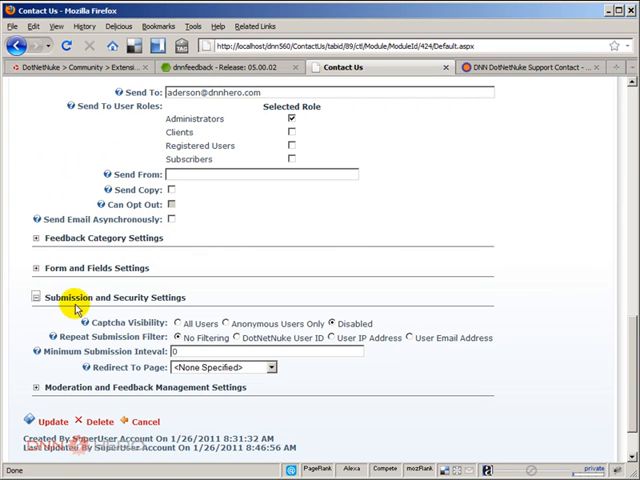
pyautogui.moveTo(140, 306)
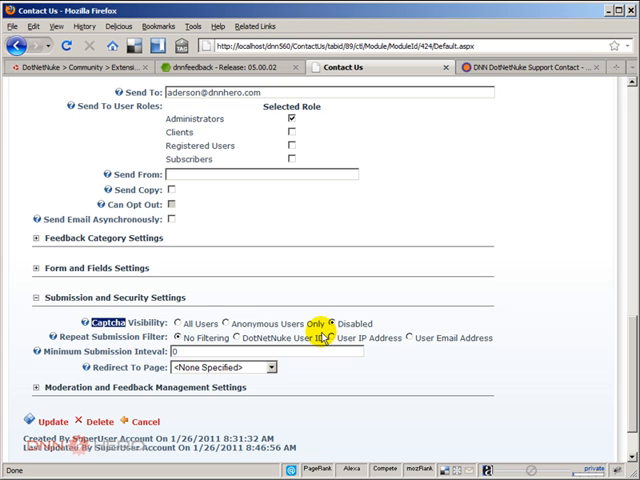
pyautogui.click(177, 324)
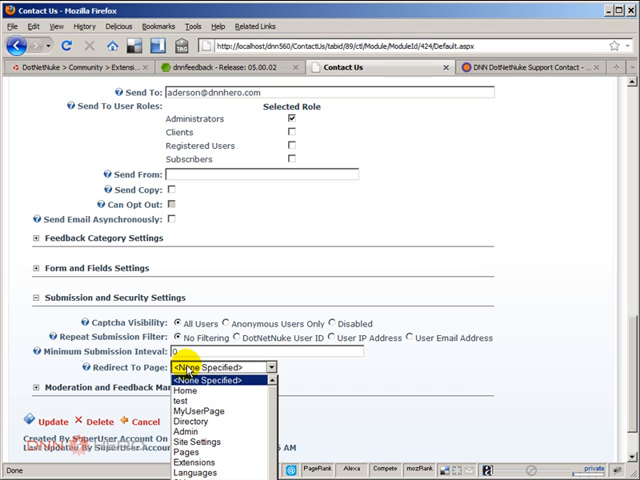
pyautogui.moveTo(195, 391)
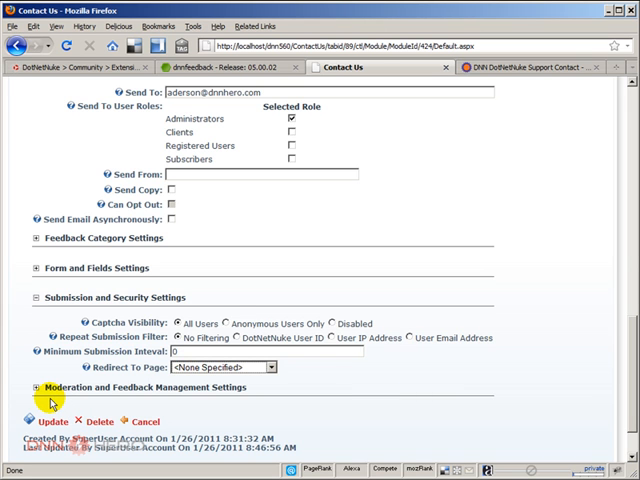
# Step: Expand Moderation and Feedback Management Settings and review Scope, Moderated and Print Template
pyautogui.click(41, 388)
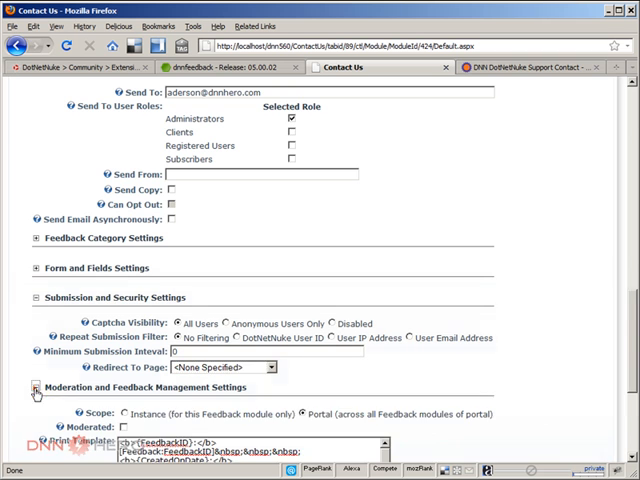
pyautogui.scroll(-3)
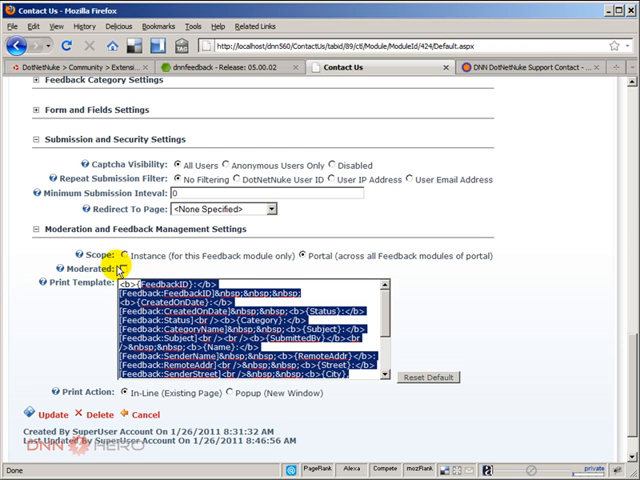
pyautogui.click(118, 270)
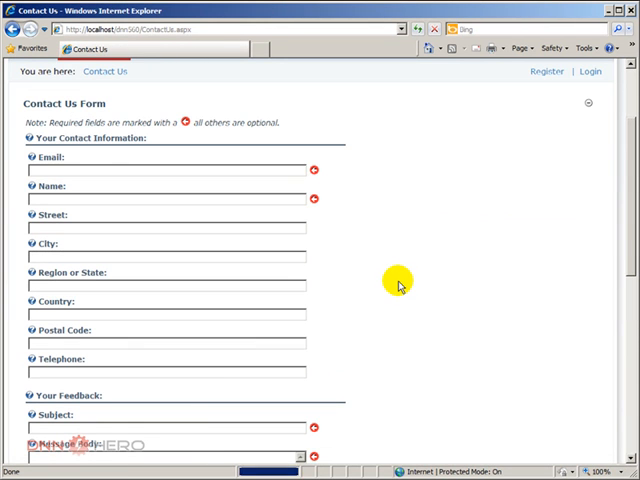
# Step: Scroll down the visitor's Contact Us page to the taller Message Body box
pyautogui.scroll(-3)
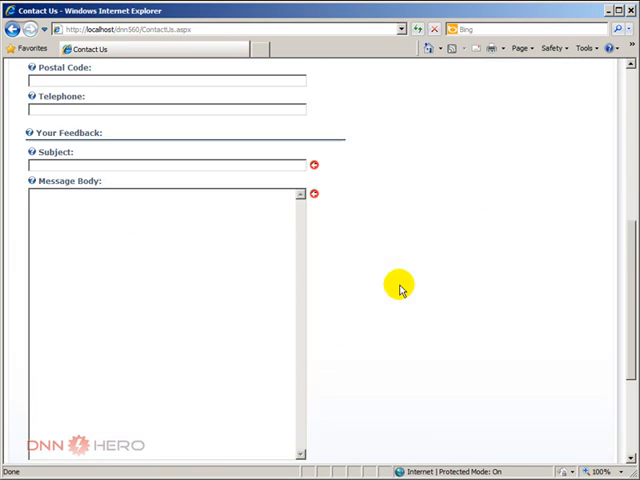
pyautogui.scroll(-3)
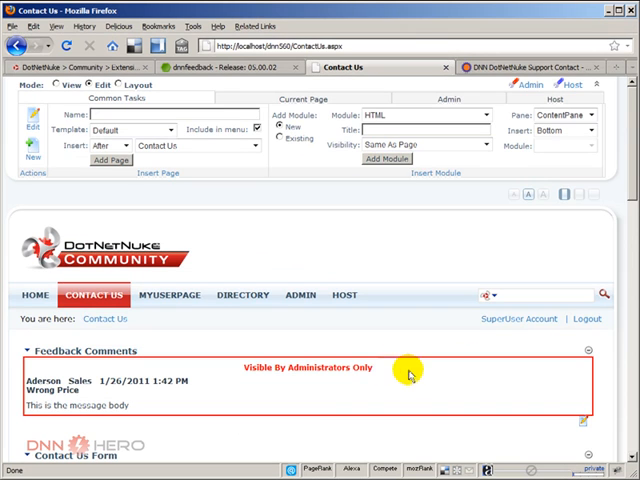
# Step: Highlight the 'Visible By Administrators Only' label on the Wrong Price feedback comment
pyautogui.scroll(-3)
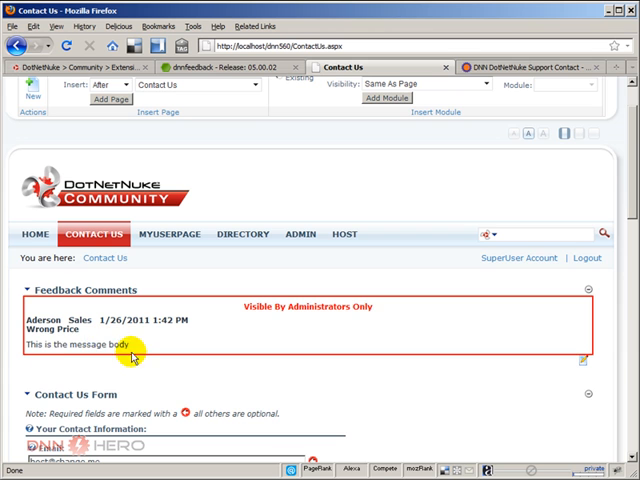
pyautogui.moveTo(27, 326); pyautogui.dragTo(130, 345)
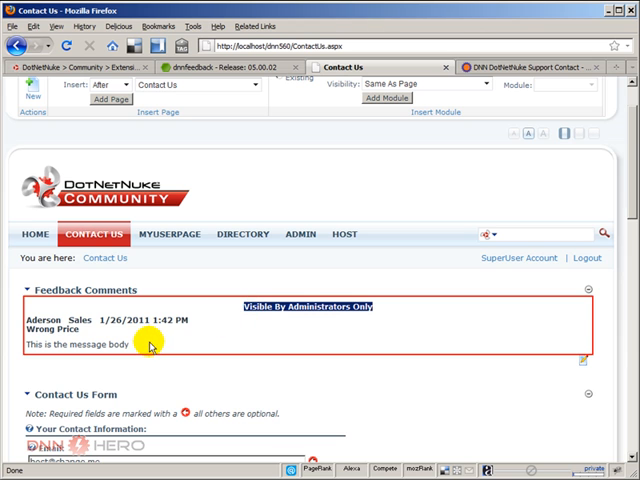
pyautogui.moveTo(138, 348)
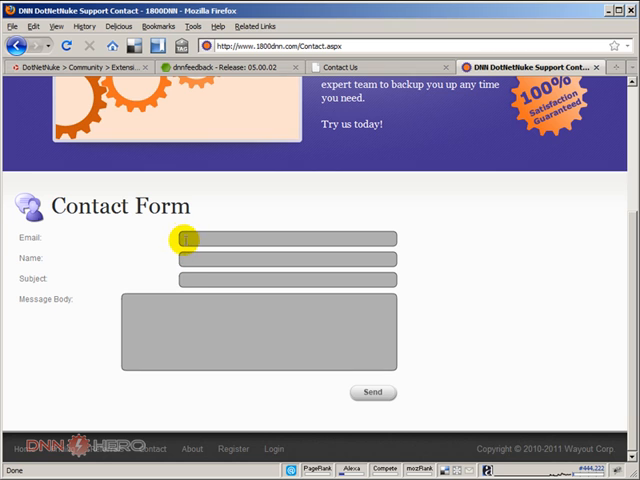
pyautogui.moveTo(175, 338)
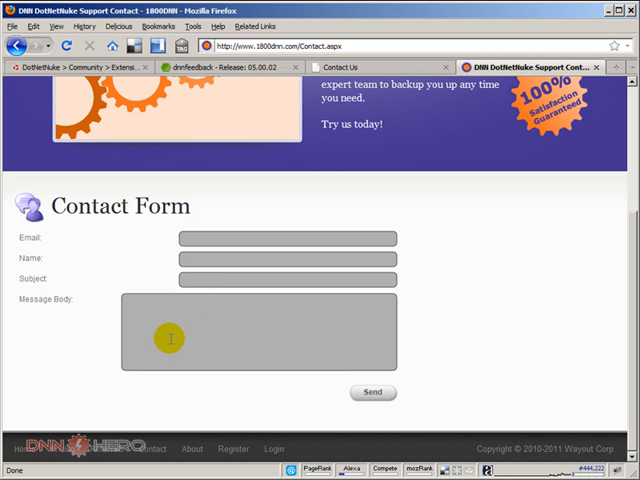
# Step: Place the cursor in the Message Body box of the 1800DNN Contact Form
pyautogui.click(168, 338)
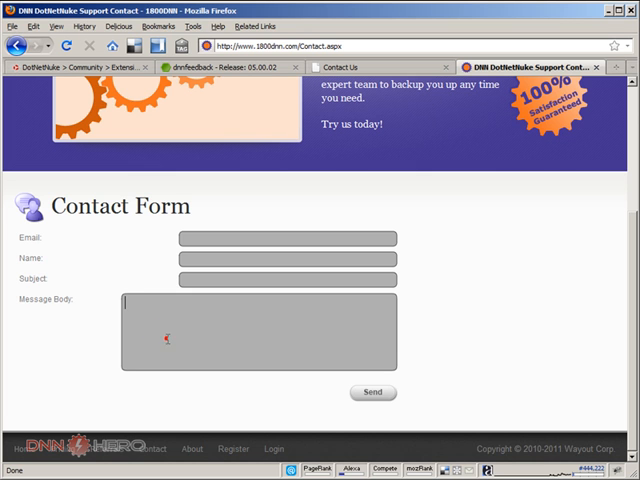